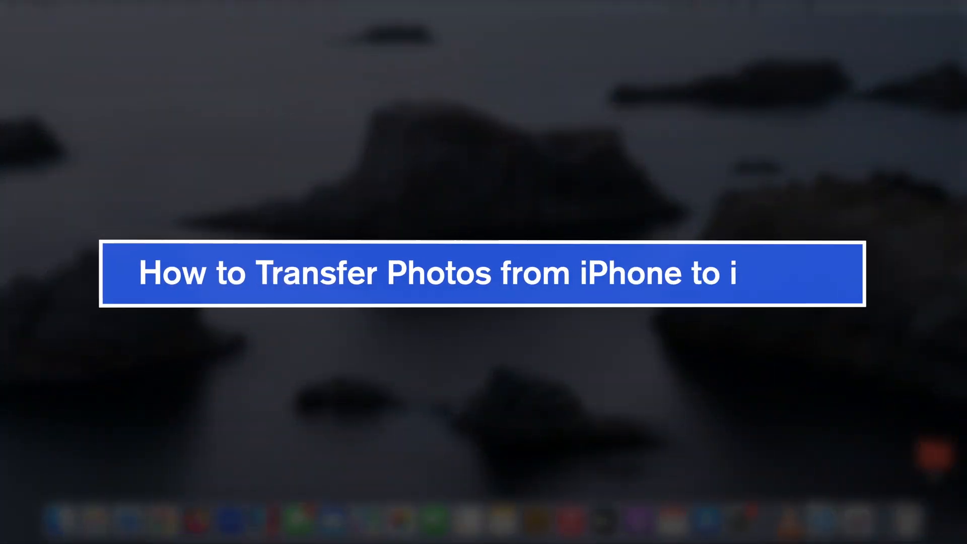
Search Launchpad for 'dearm' and launch DearMob iPhone Manager from its icon
type("Phone")
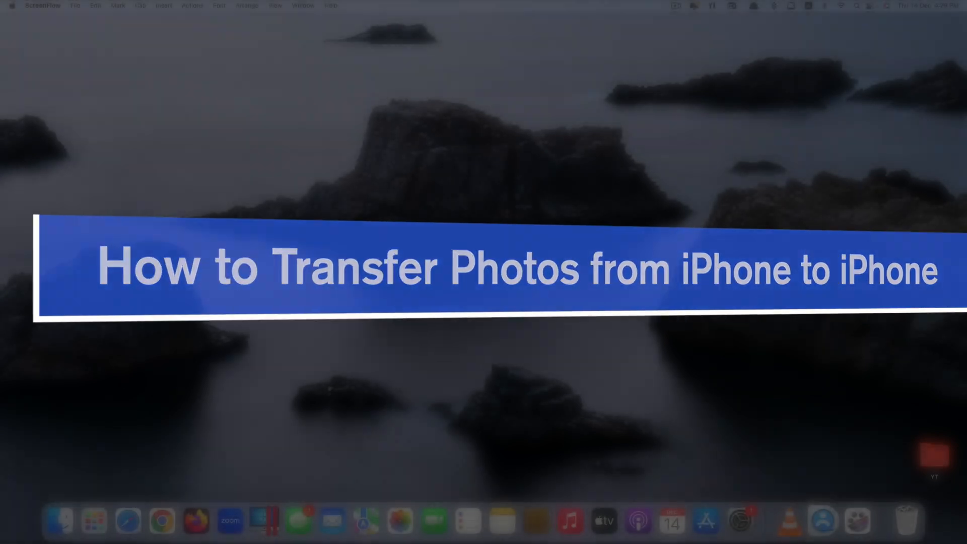
type("dearm")
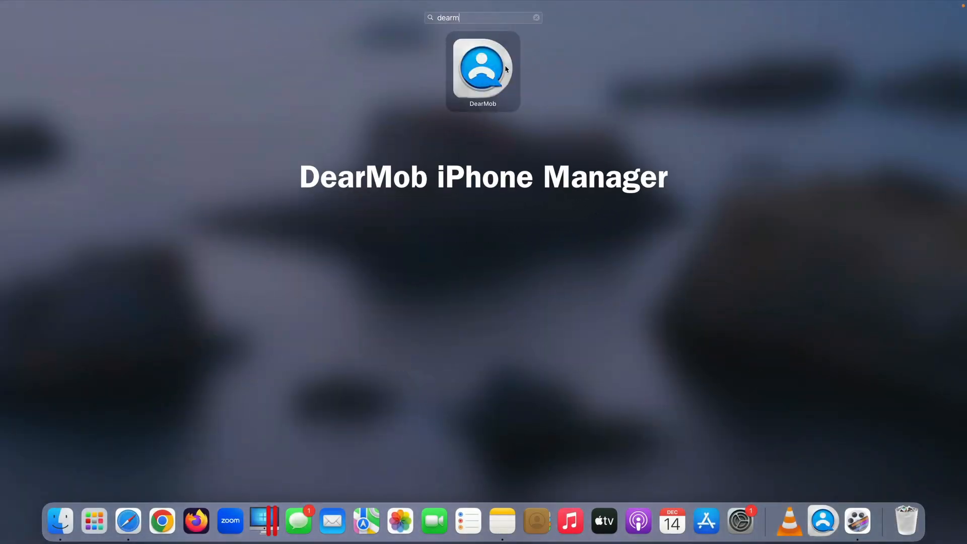
left_click(483, 68)
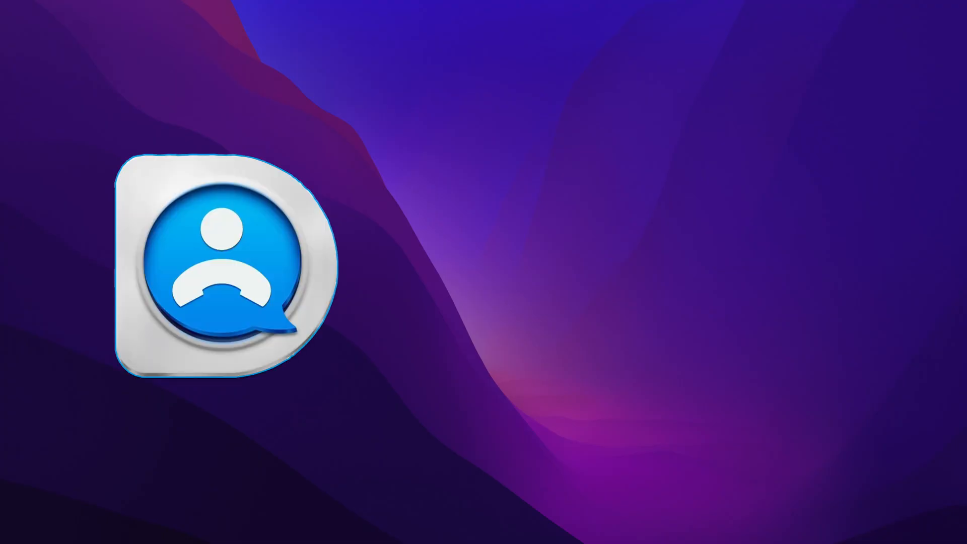